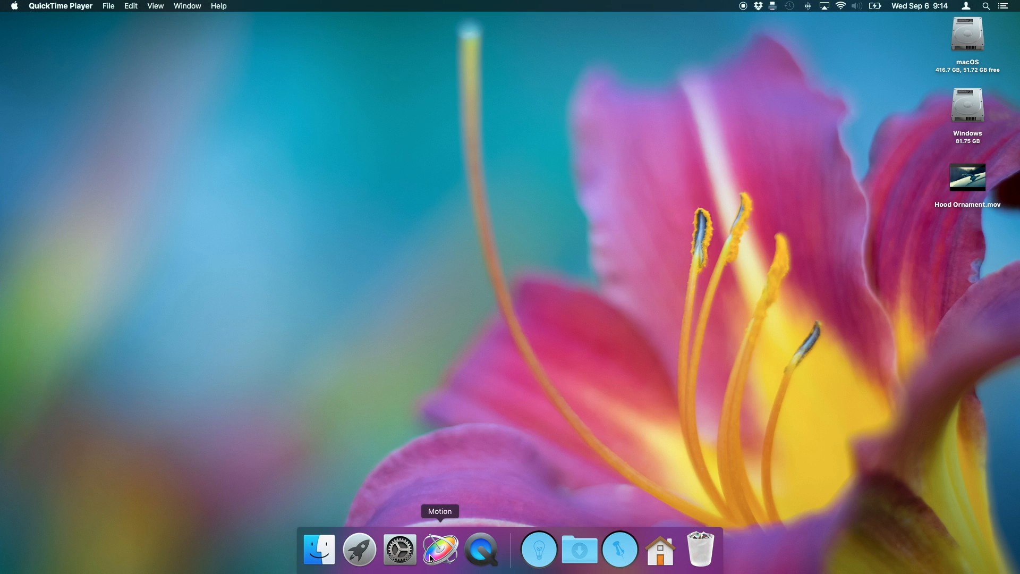
# Launch Motion from the Dock to reach the project browser
pyautogui.click(440, 550)
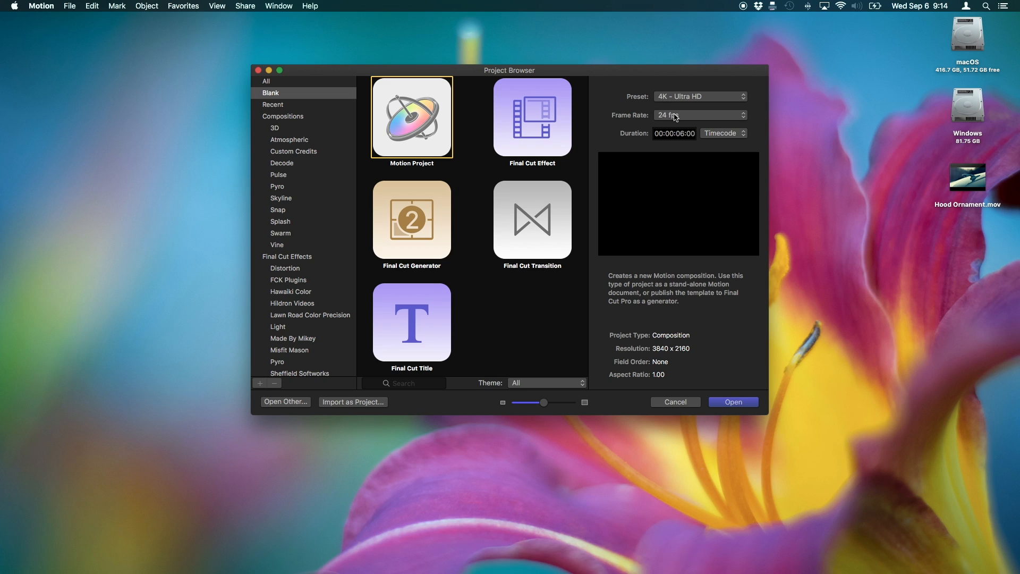
pyautogui.moveTo(740, 412)
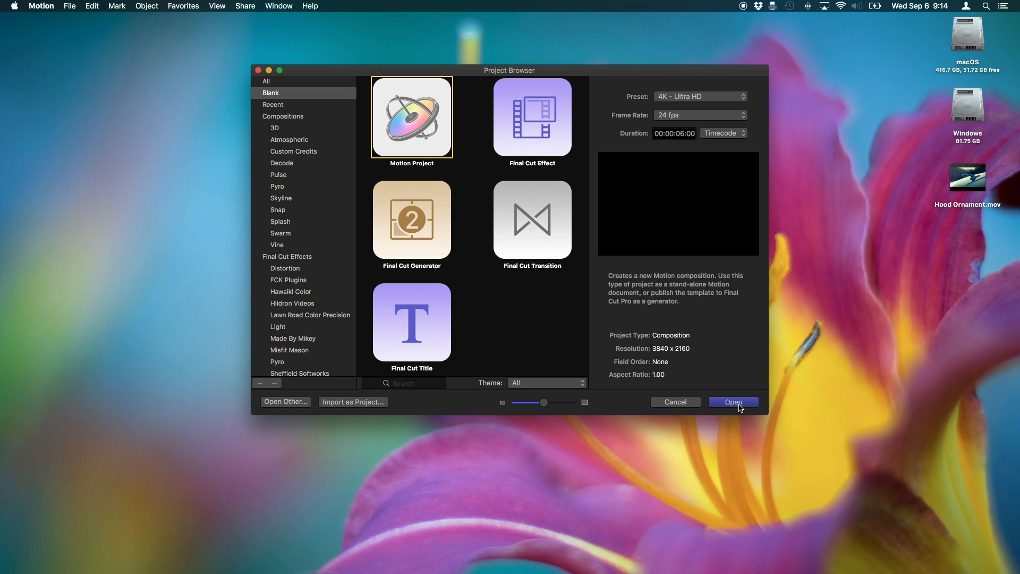
# Create the blank project, import Hood Ornament.mov and briefly play it back
pyautogui.click(732, 402)
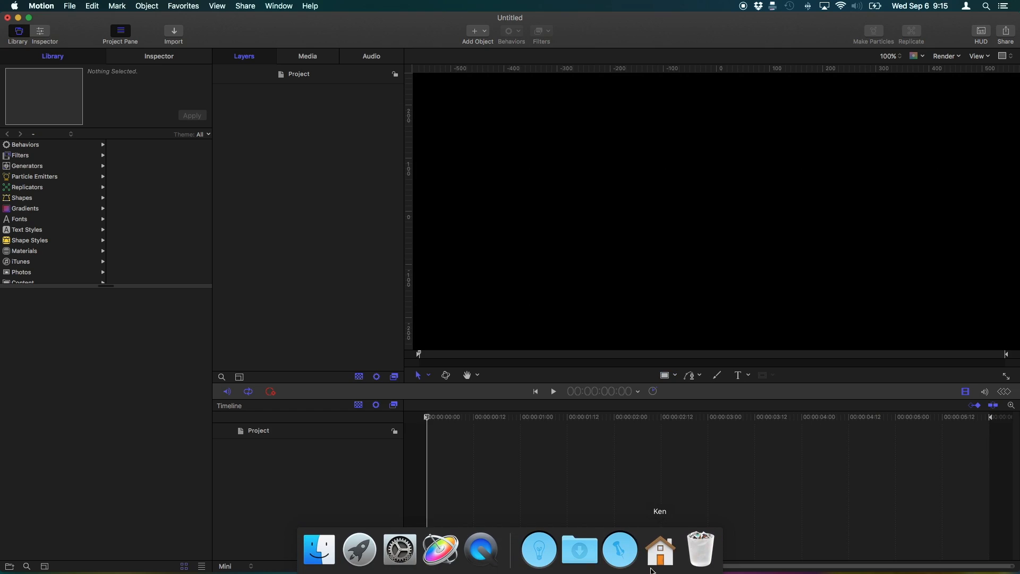
pyautogui.click(659, 548)
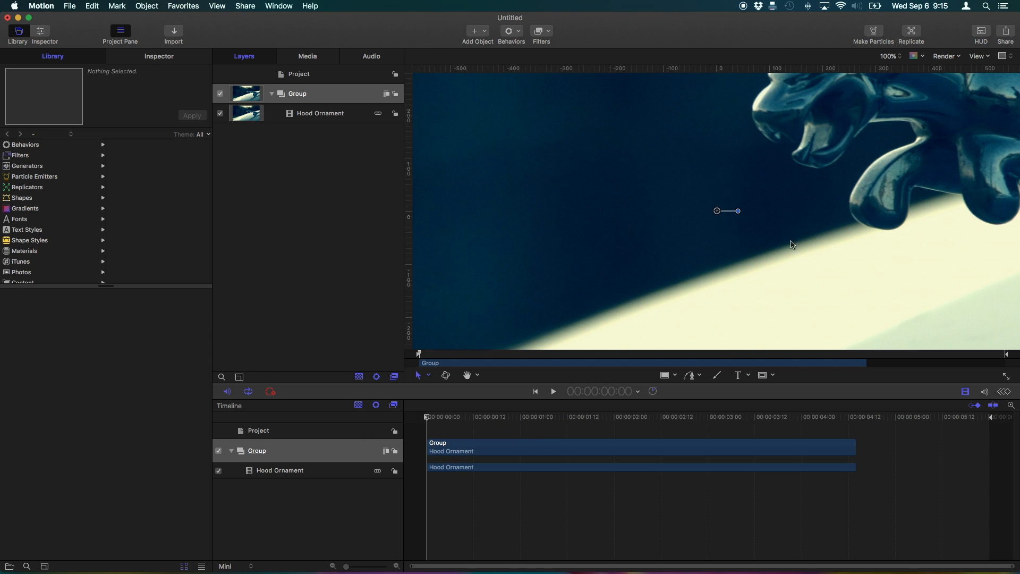
pyautogui.moveTo(896, 18)
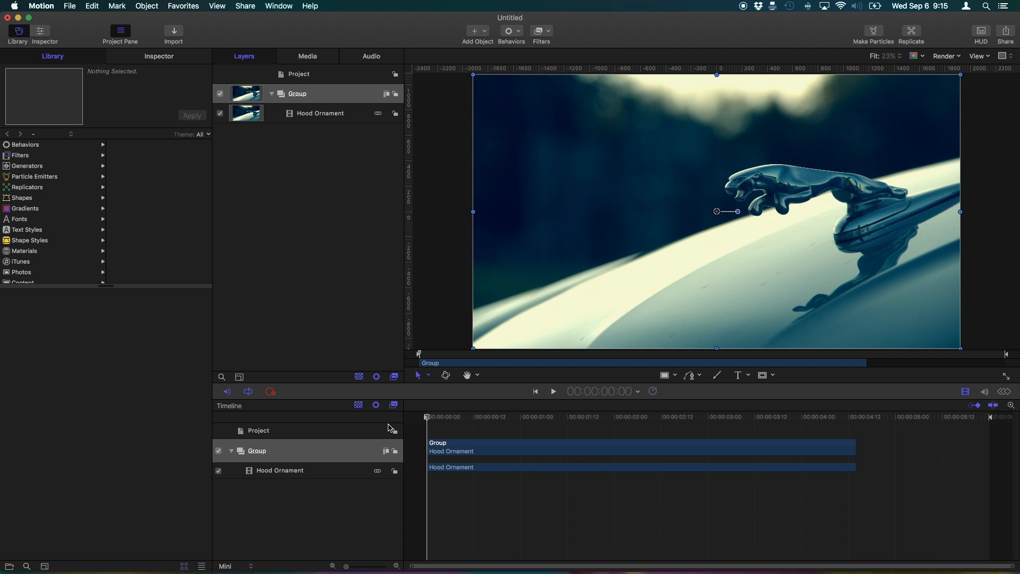
pyautogui.click(553, 391)
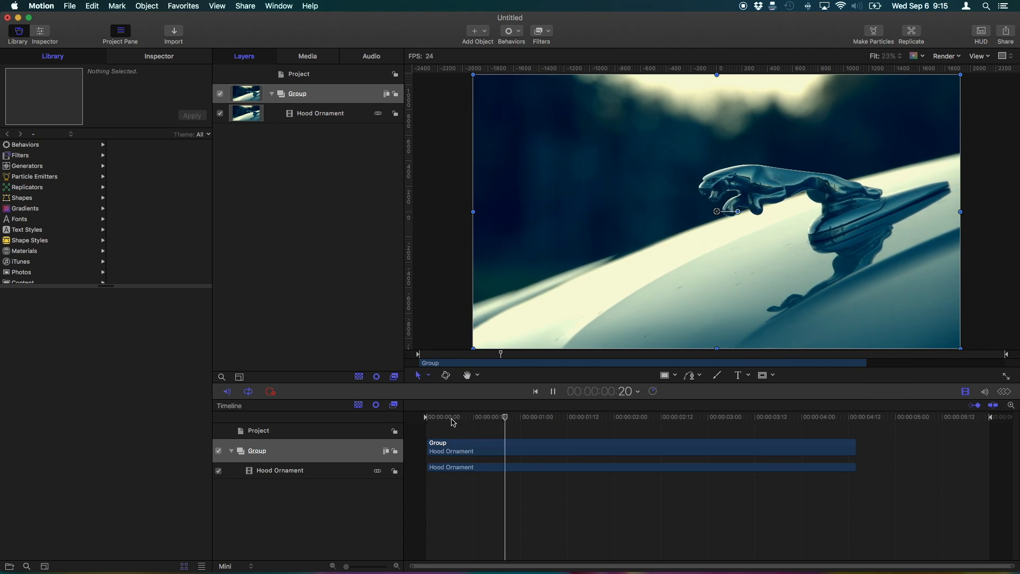
pyautogui.click(552, 391)
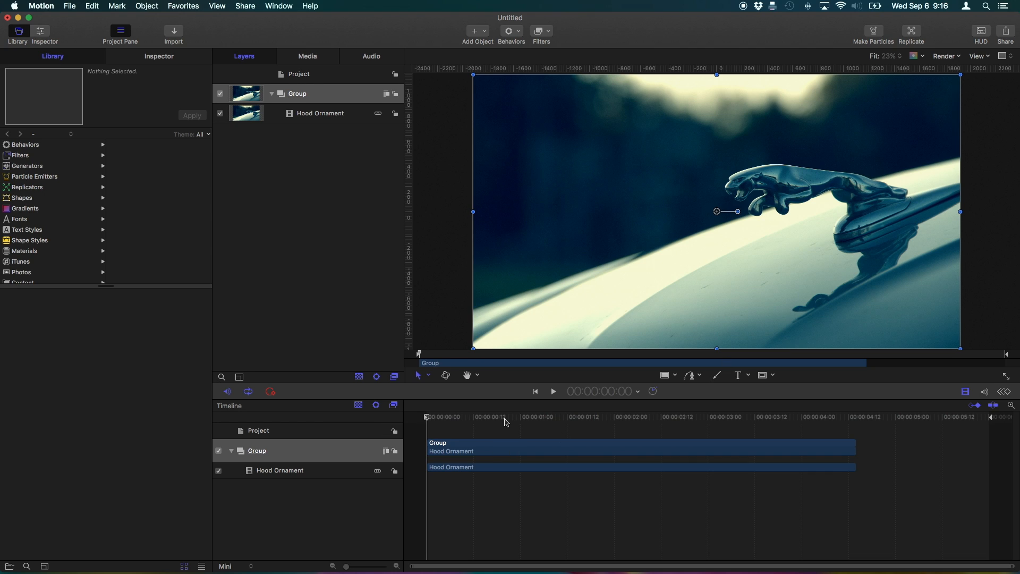
pyautogui.moveTo(508, 423)
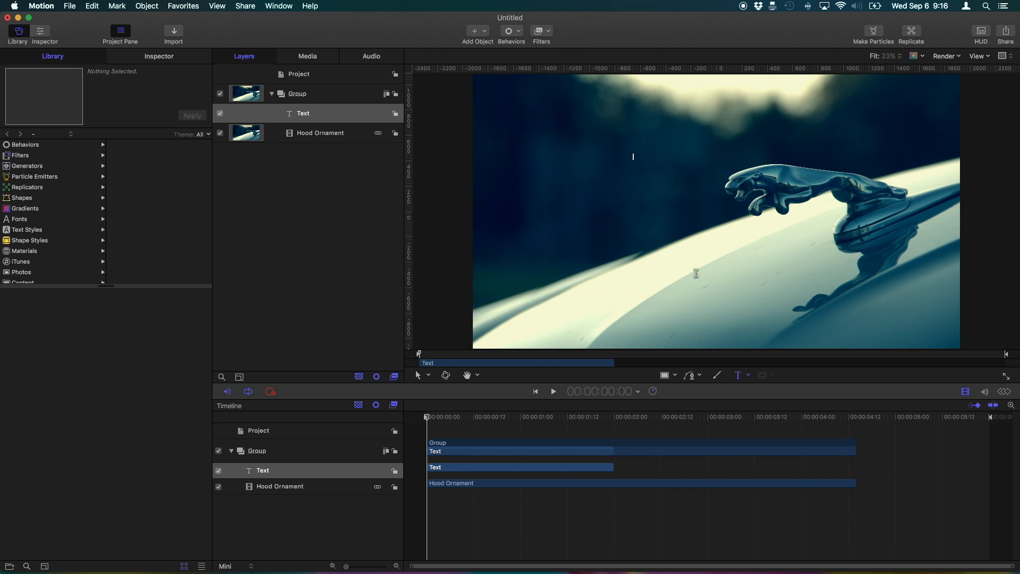
# Add the title 'Jaguar X-Type 2003' at size 125 in Raleway Light, centred
pyautogui.write('Jag')
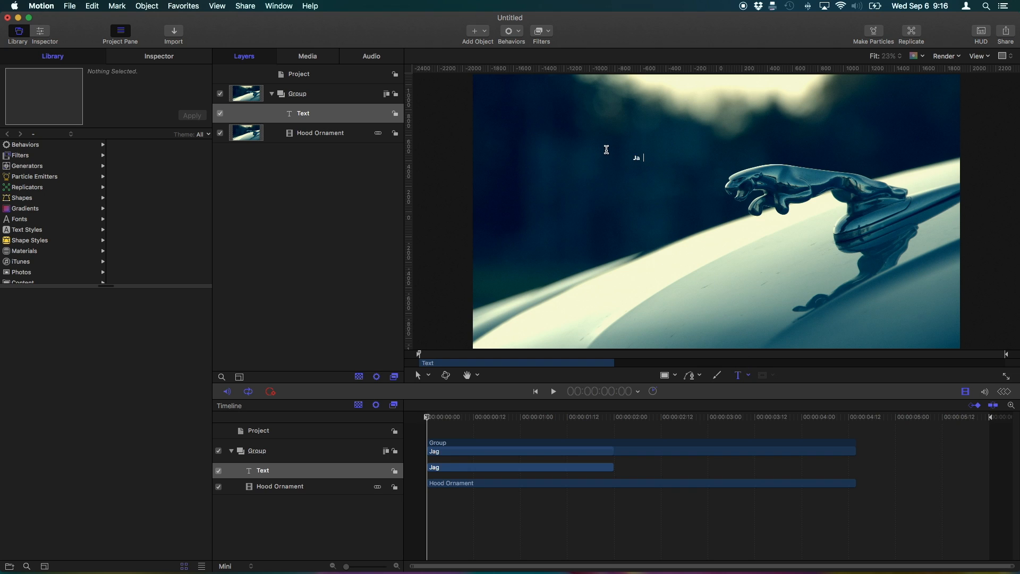
pyautogui.write('guar')
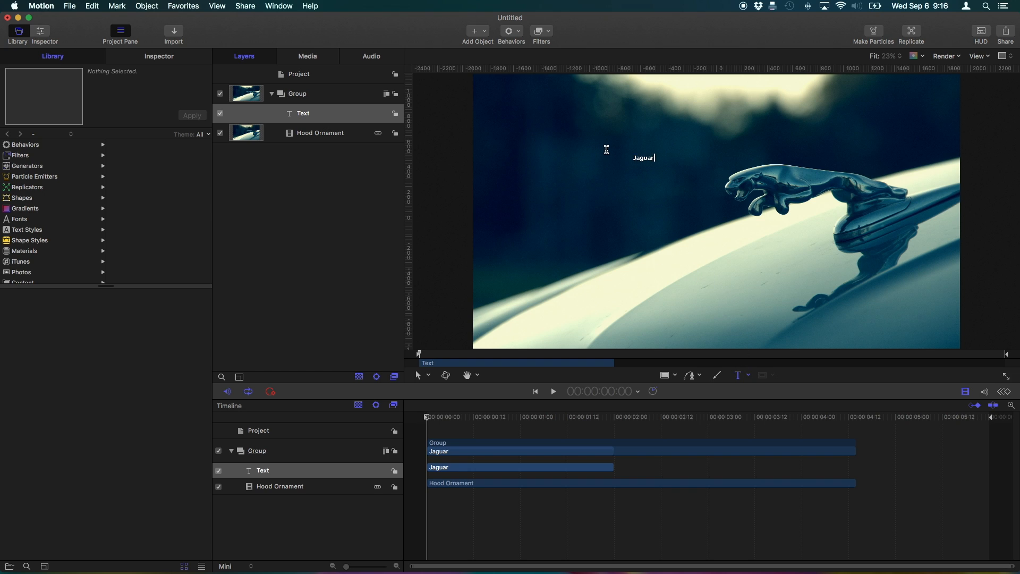
pyautogui.write('X-Type')
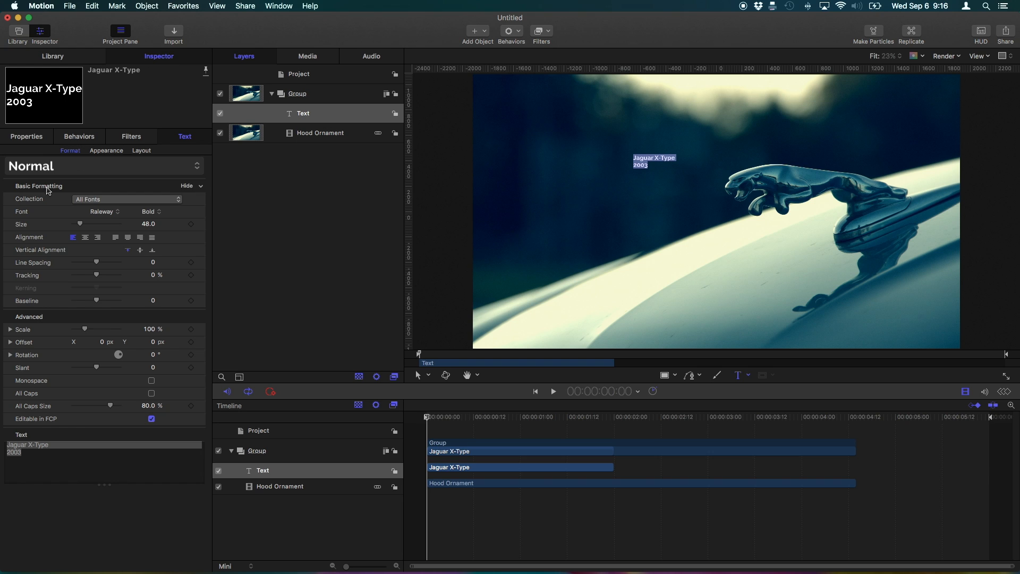
pyautogui.moveTo(80, 223); pyautogui.dragTo(97, 223)
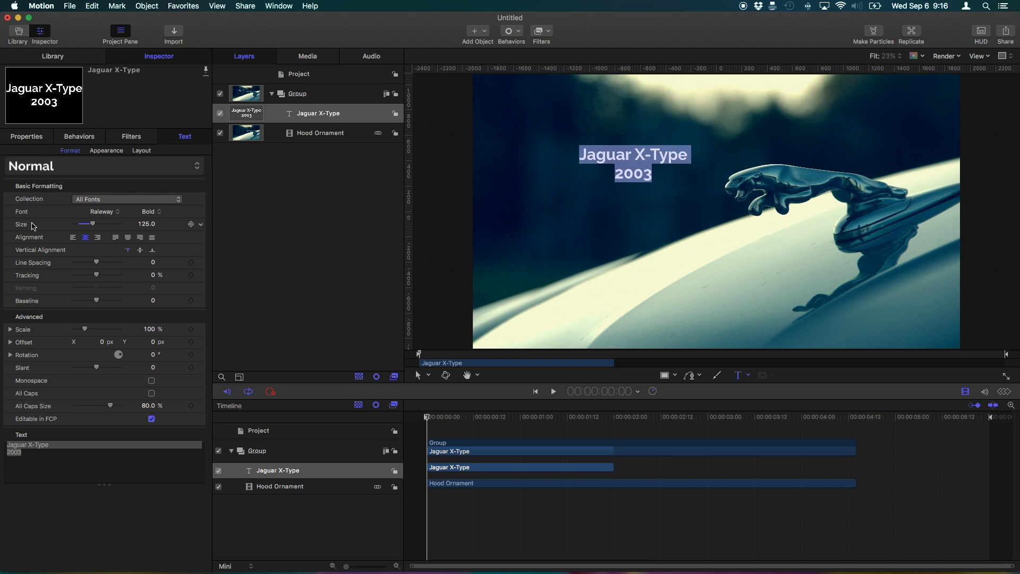
pyautogui.click(148, 211)
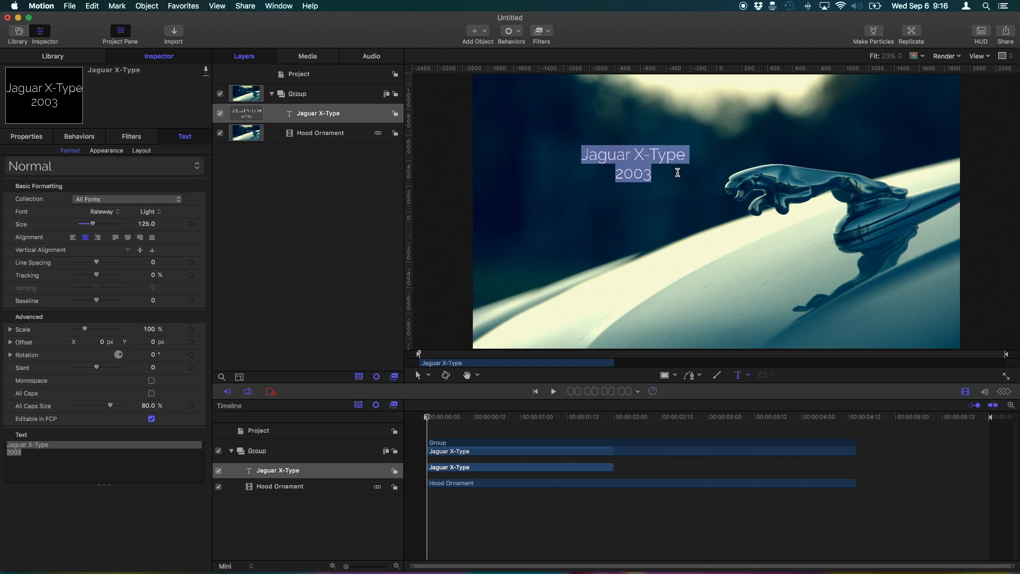
pyautogui.click(583, 172)
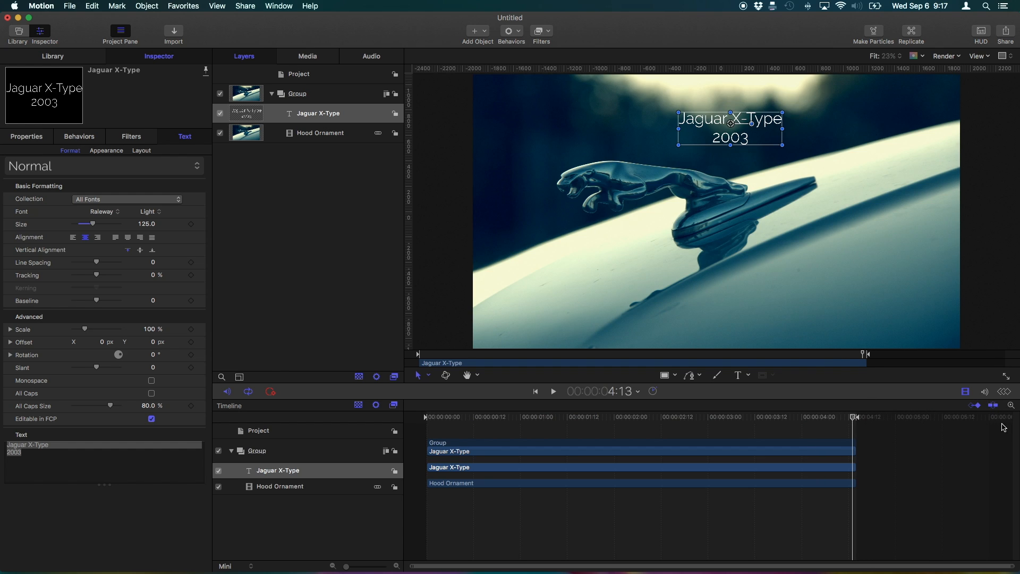
pyautogui.moveTo(874, 442)
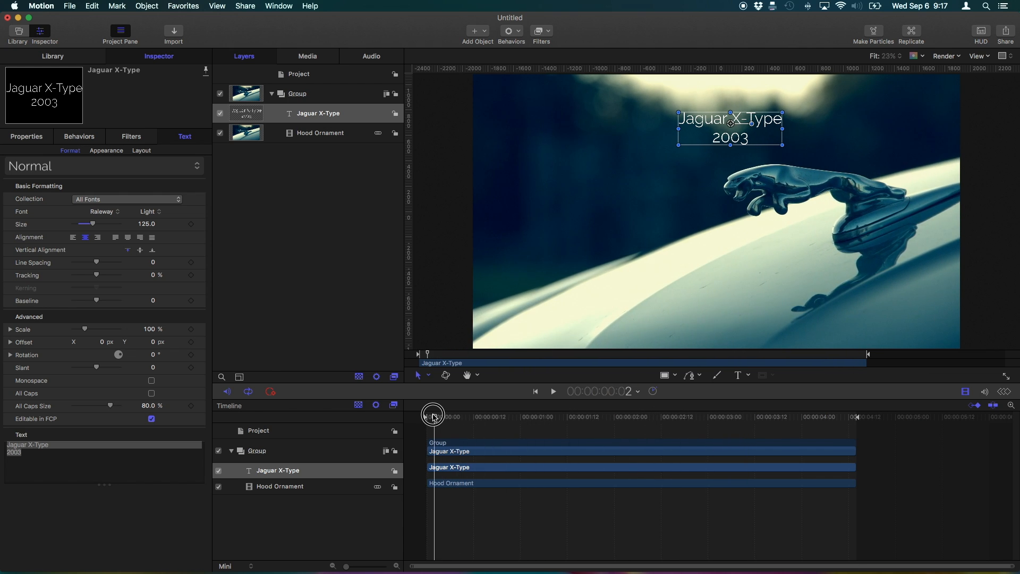
# Rewind the playhead to the first frame after positioning the title
pyautogui.click(535, 390)
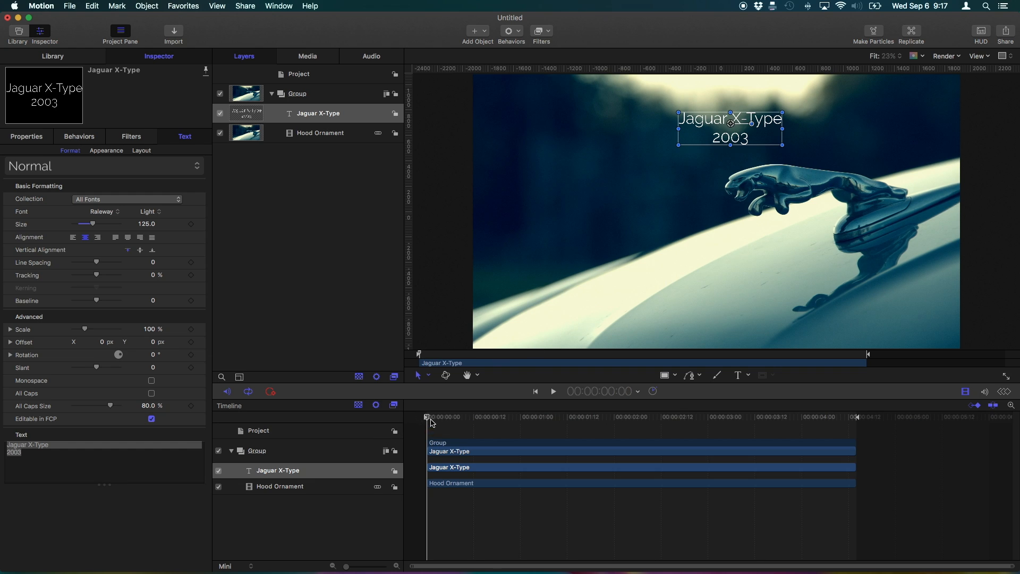
# Add a Match Move behavior to the Jaguar X-Type title layer
pyautogui.doubleClick(276, 470)
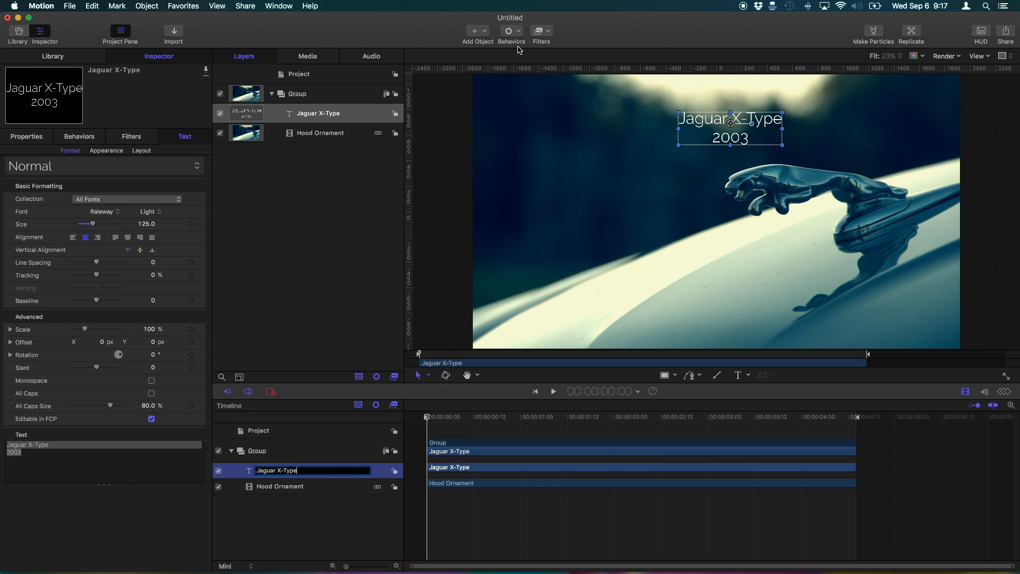
pyautogui.click(511, 31)
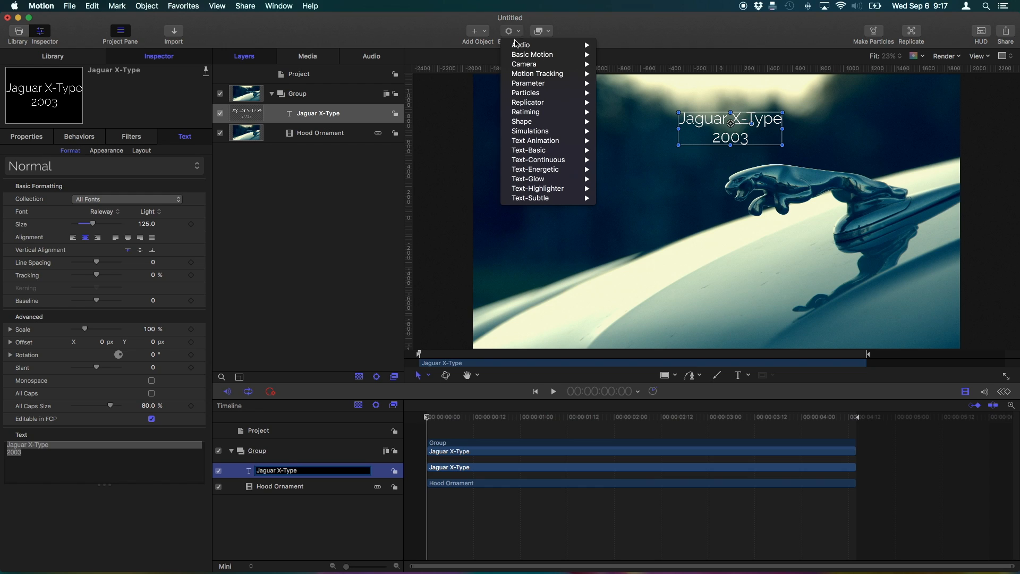
pyautogui.moveTo(537, 73)
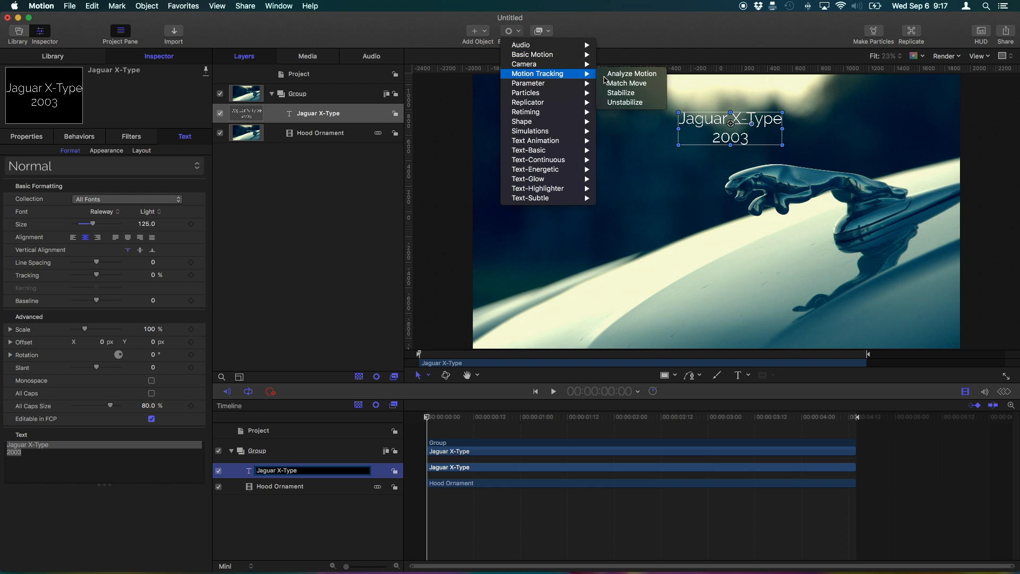
pyautogui.moveTo(651, 88)
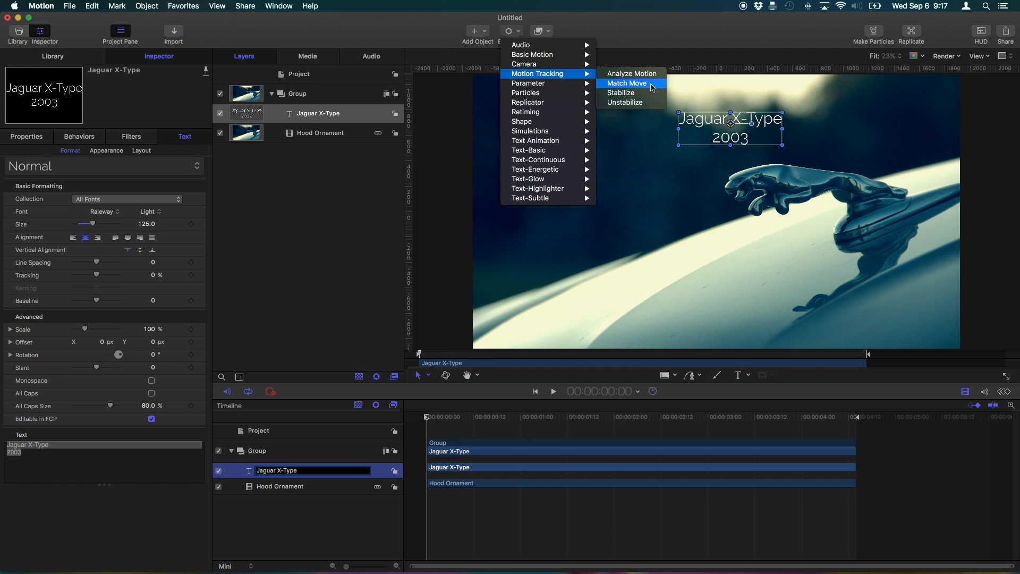
pyautogui.click(625, 83)
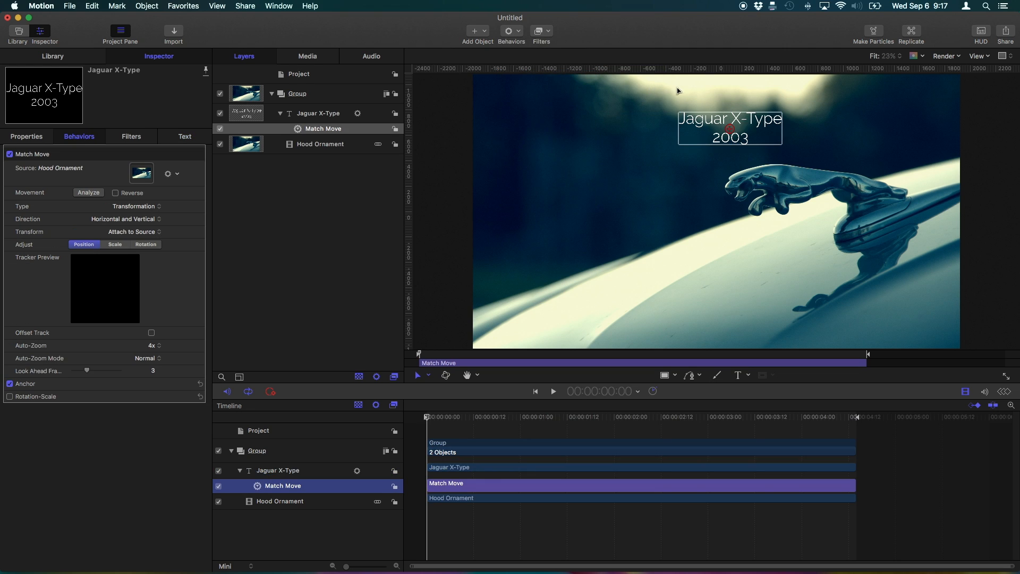
pyautogui.moveTo(730, 132)
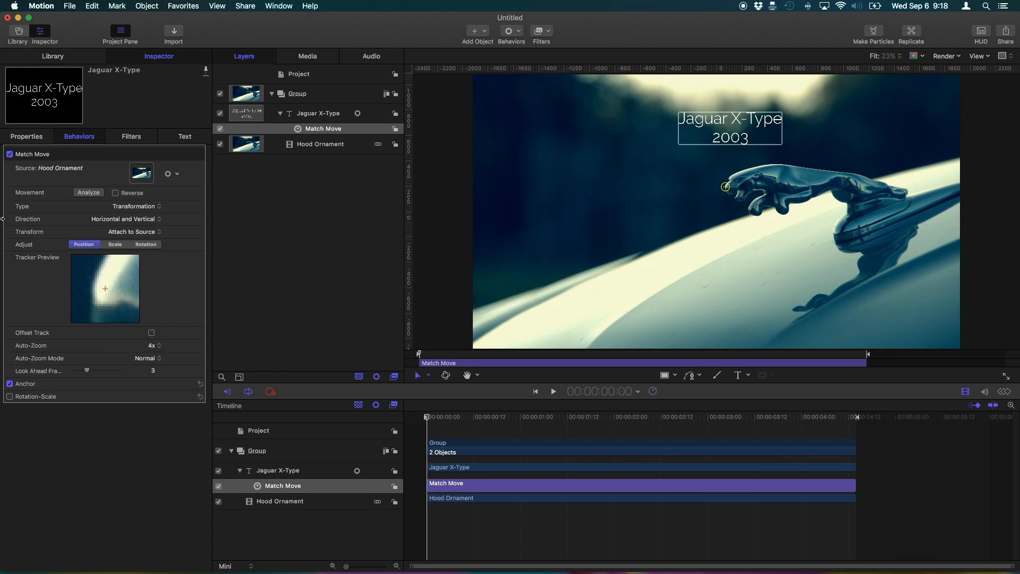
pyautogui.moveTo(115, 326)
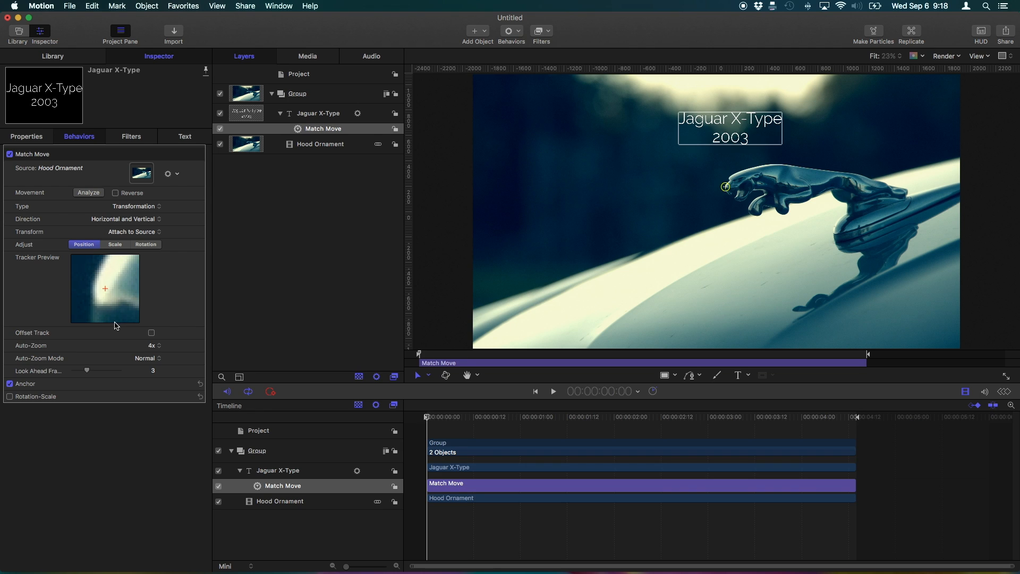
pyautogui.moveTo(148, 374)
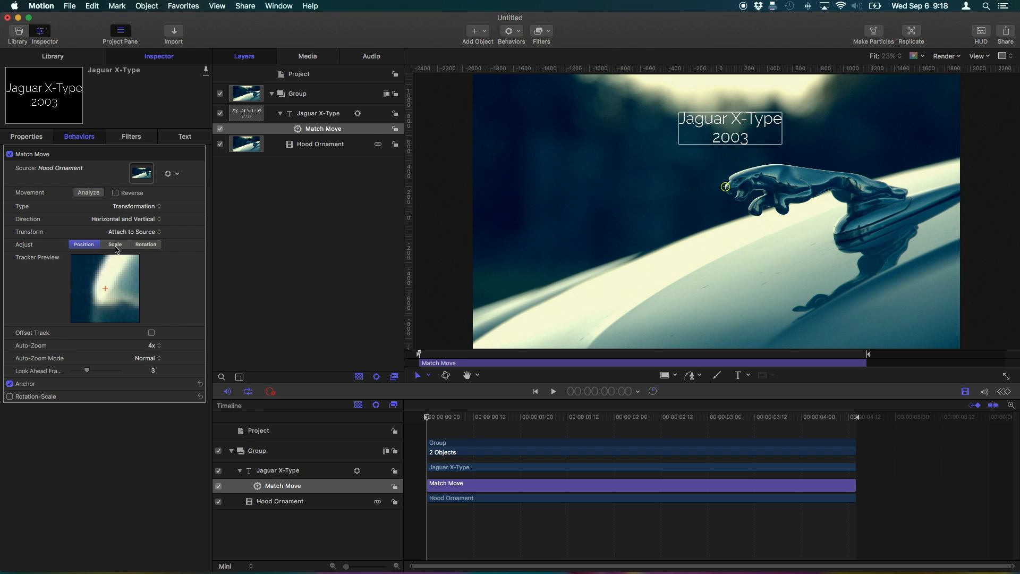
pyautogui.moveTo(134, 288)
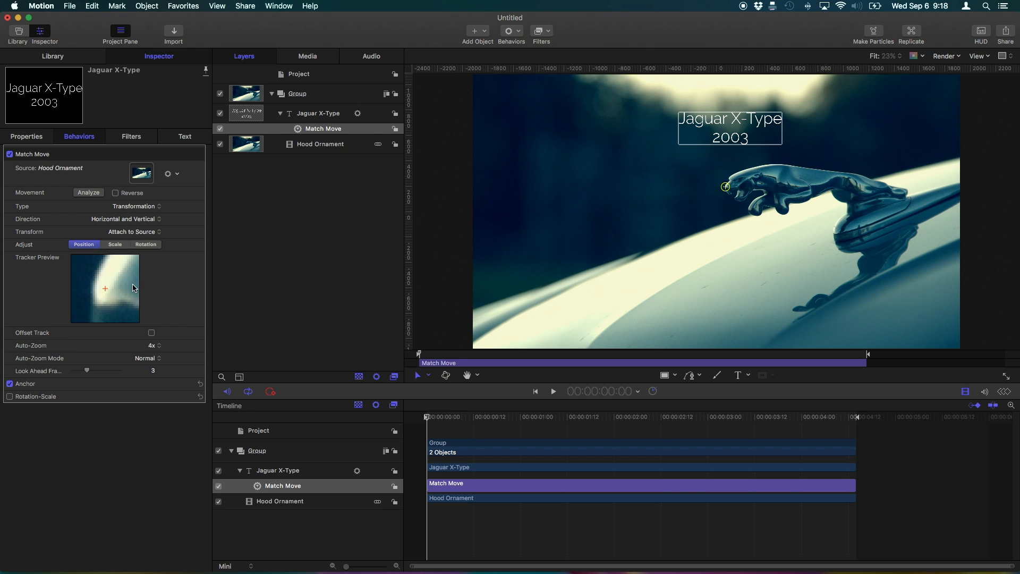
pyautogui.moveTo(96, 196)
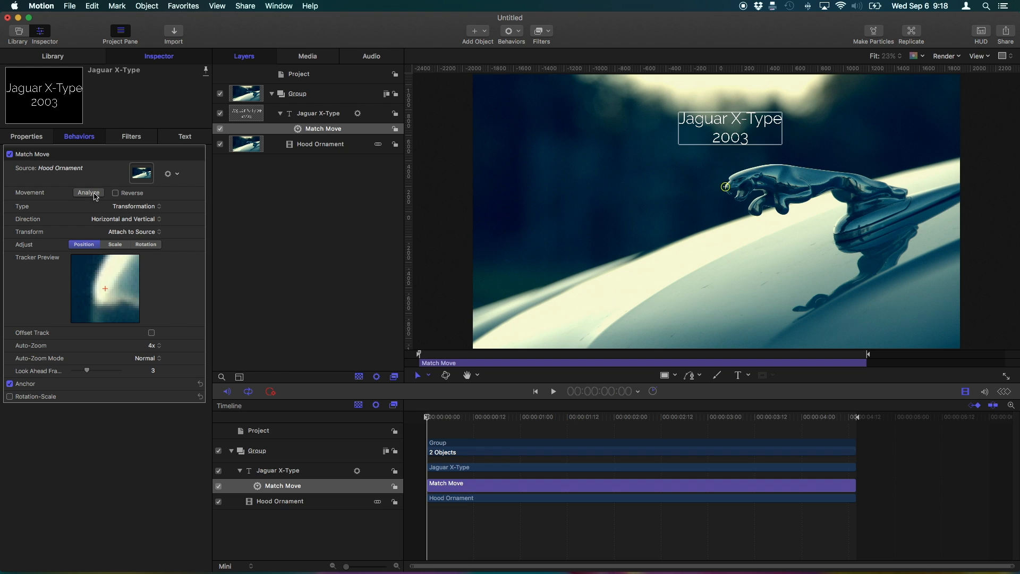
# Analyze the ornament's motion into a track path, then browse the Library gadgets
pyautogui.click(88, 192)
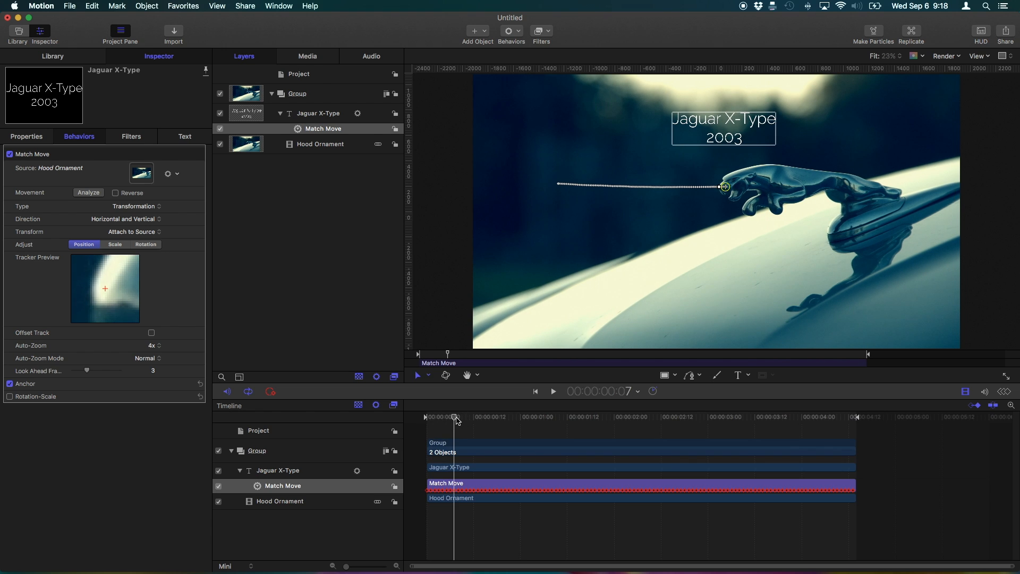
pyautogui.click(553, 391)
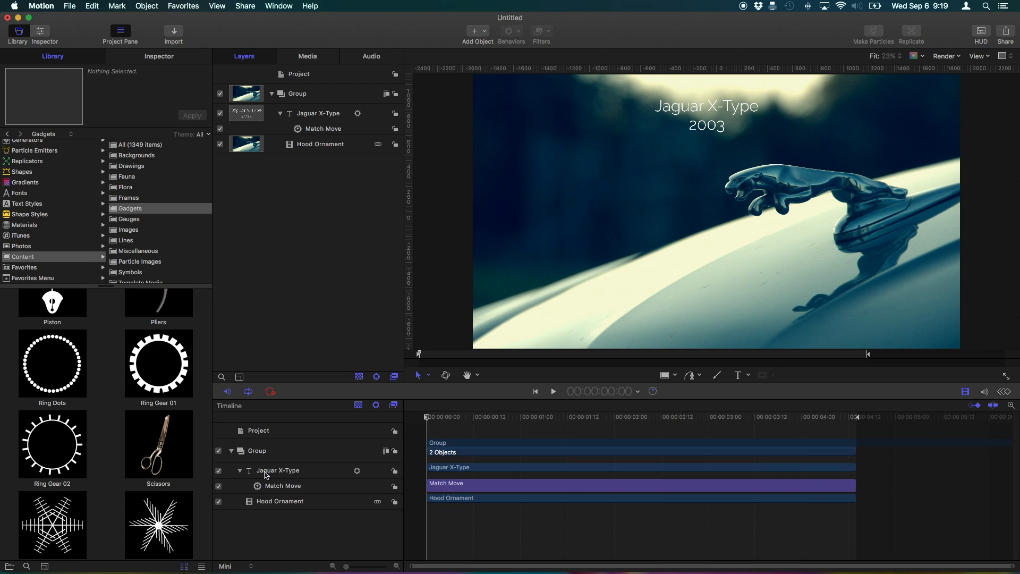
# Group the Jaguar X-Type layer and rename the new group Elements
pyautogui.click(278, 470)
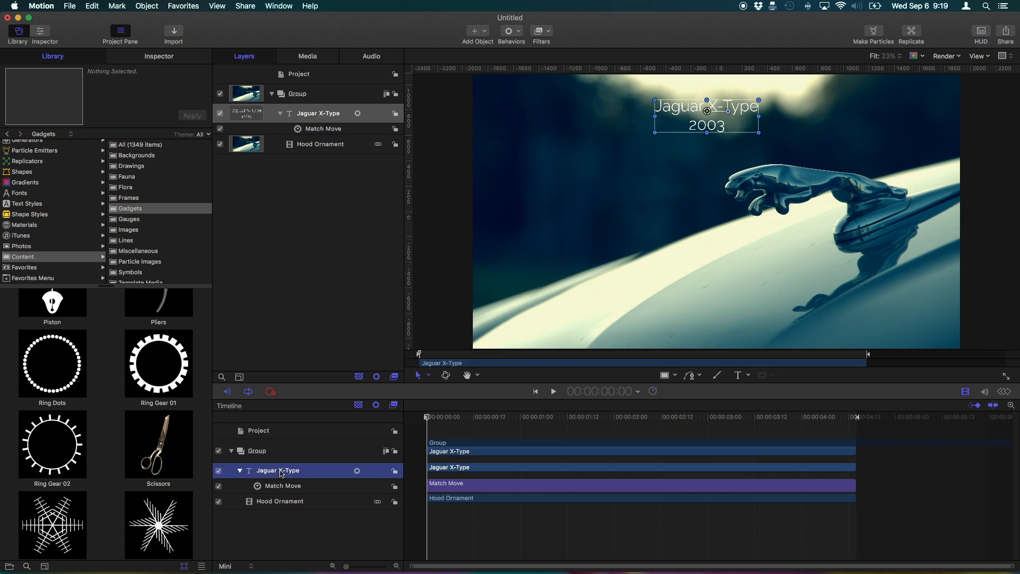
pyautogui.rightClick(278, 470)
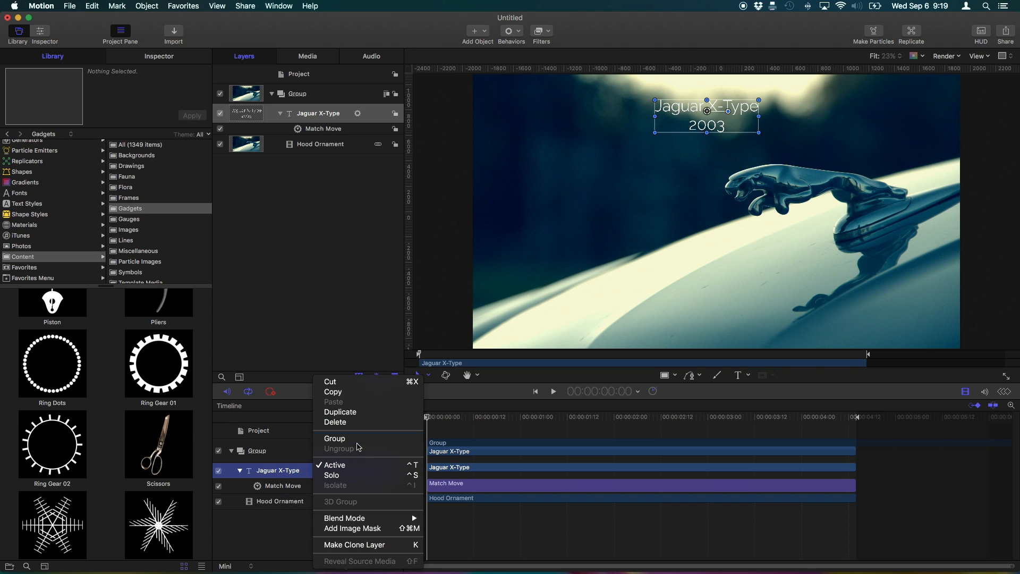
pyautogui.click(334, 437)
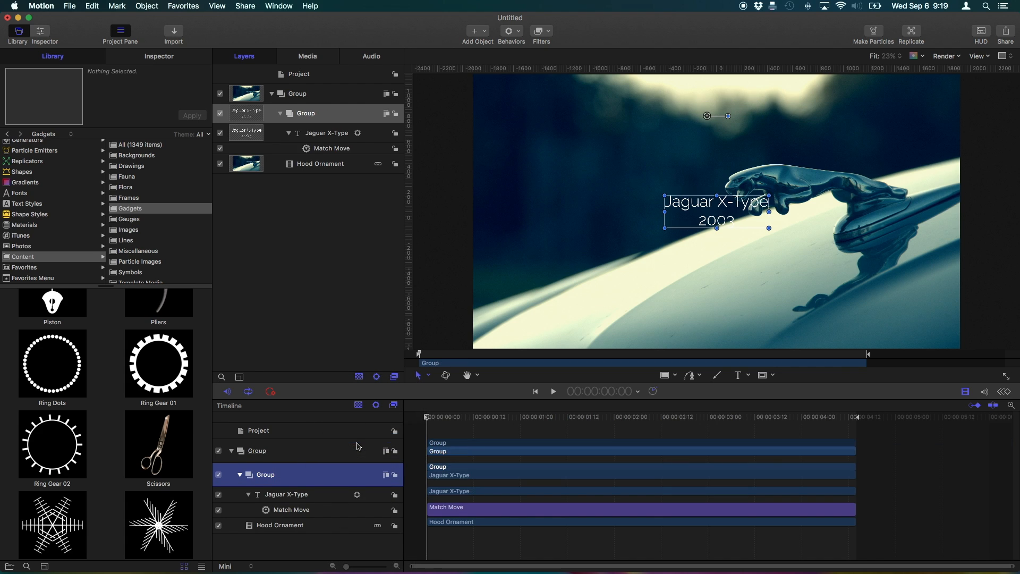
pyautogui.doubleClick(265, 474)
pyautogui.write('Elements')
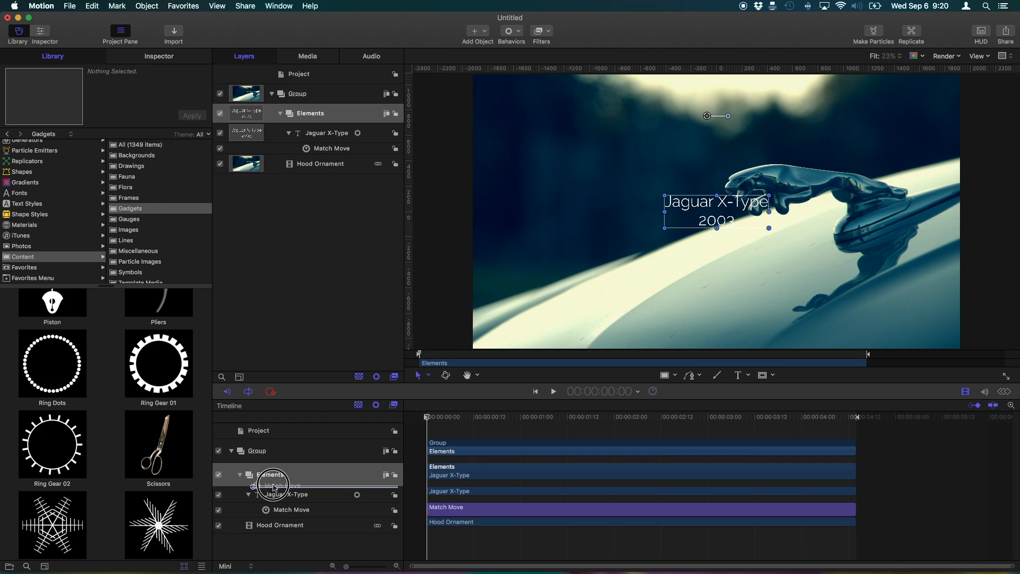
# Move Match Move onto the Elements group and add Ring Gear 02 on the ornament's head
pyautogui.click(291, 509)
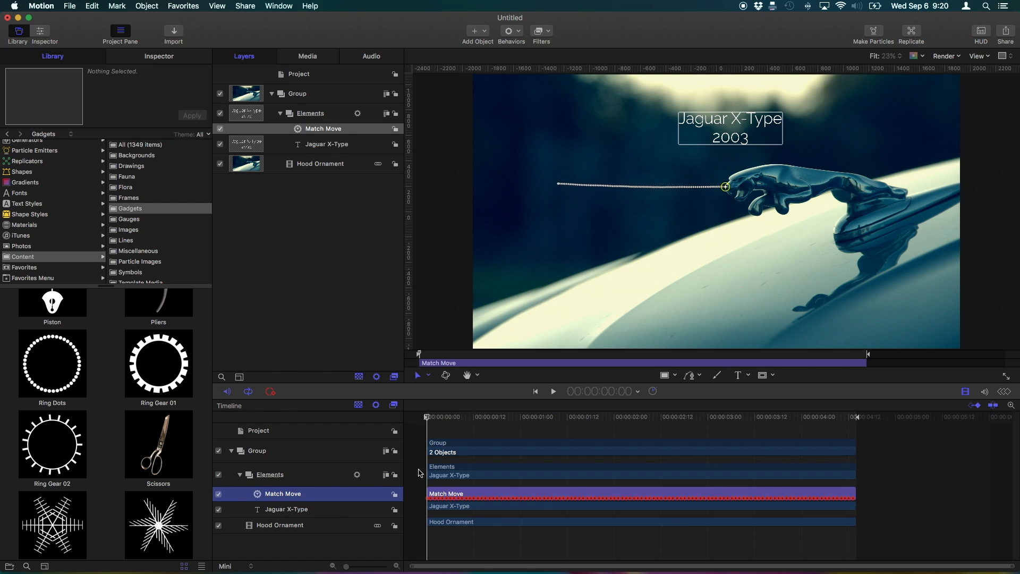
pyautogui.moveTo(280, 464)
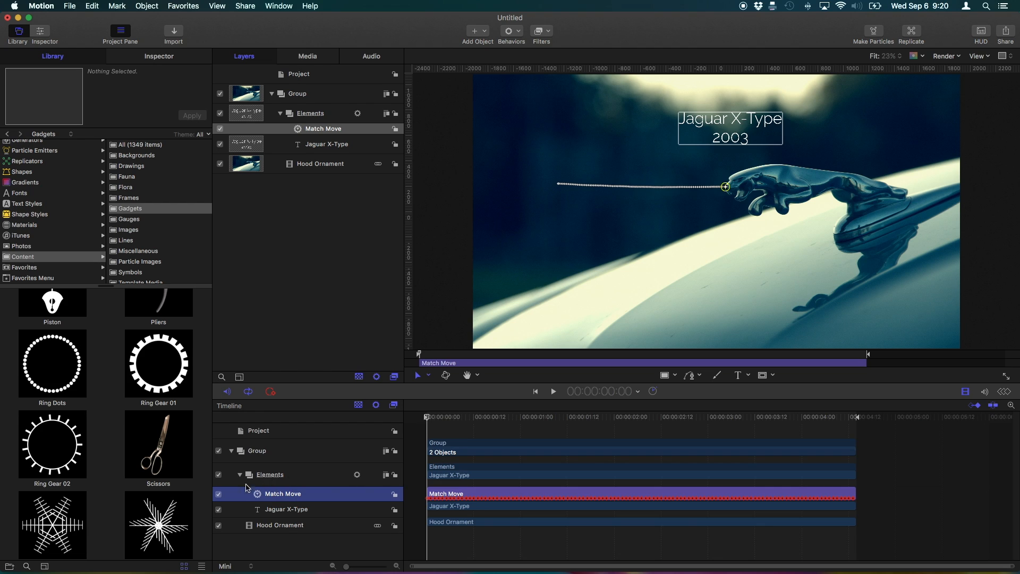
pyautogui.moveTo(340, 455)
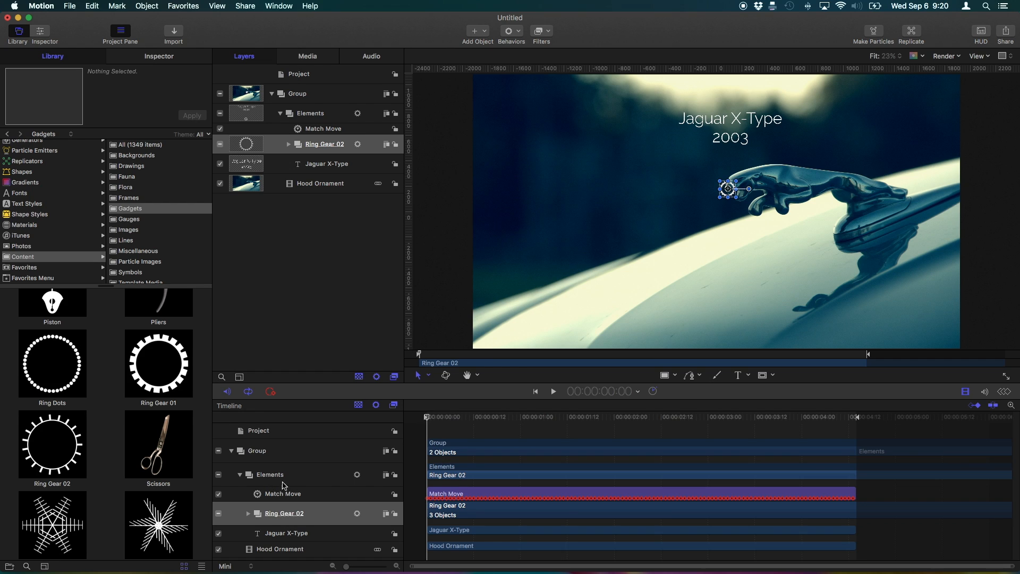
pyautogui.moveTo(274, 523)
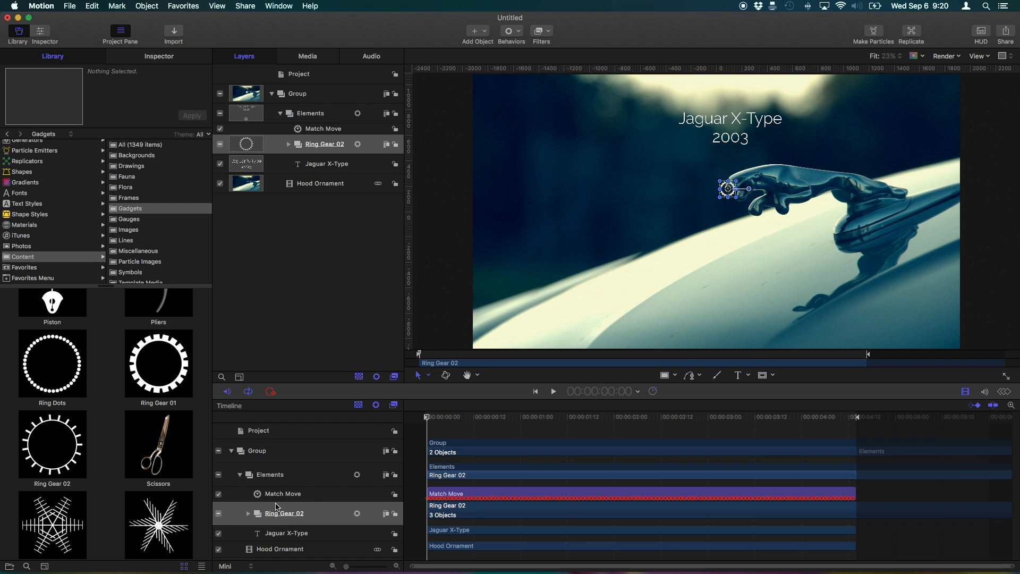
pyautogui.click(283, 493)
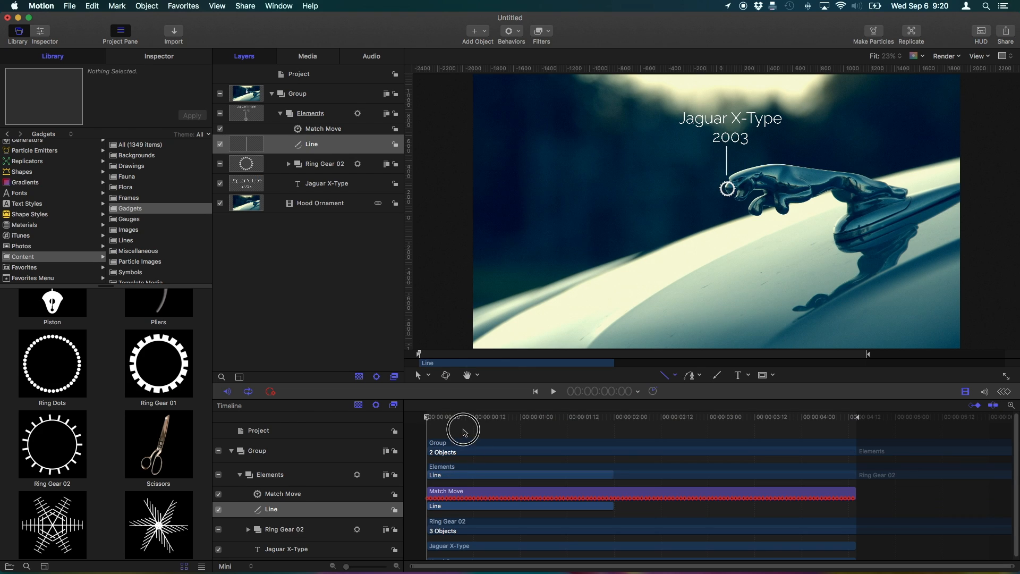
# Check the tracking and extend the Line layer to the end of the clip
pyautogui.click(552, 391)
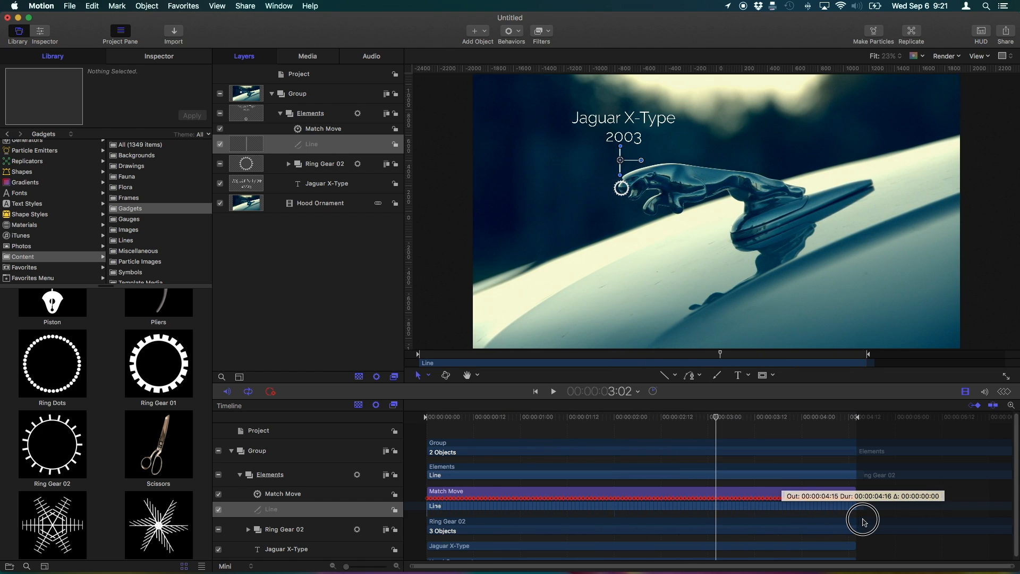
pyautogui.click(553, 390)
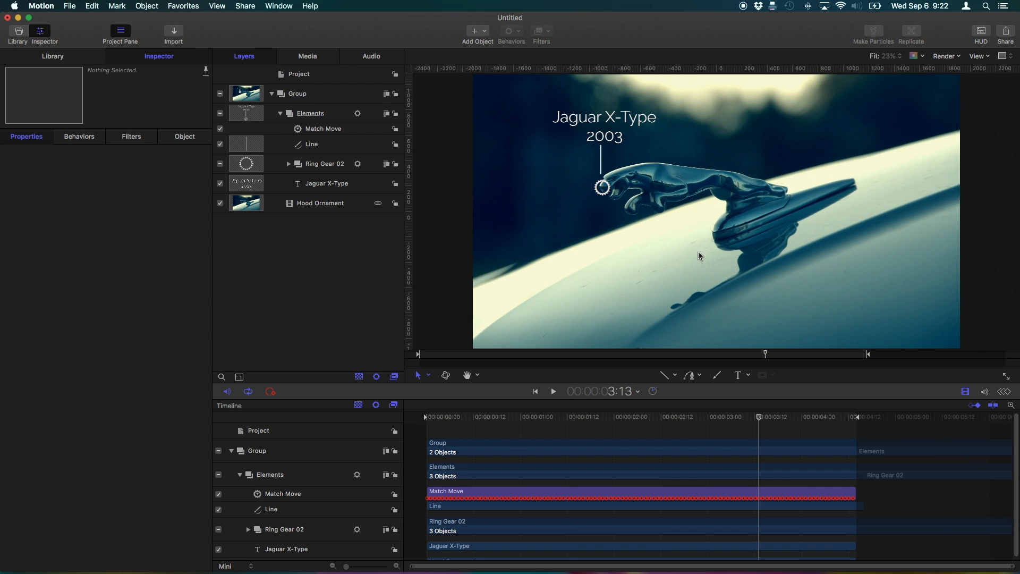
pyautogui.moveTo(581, 224)
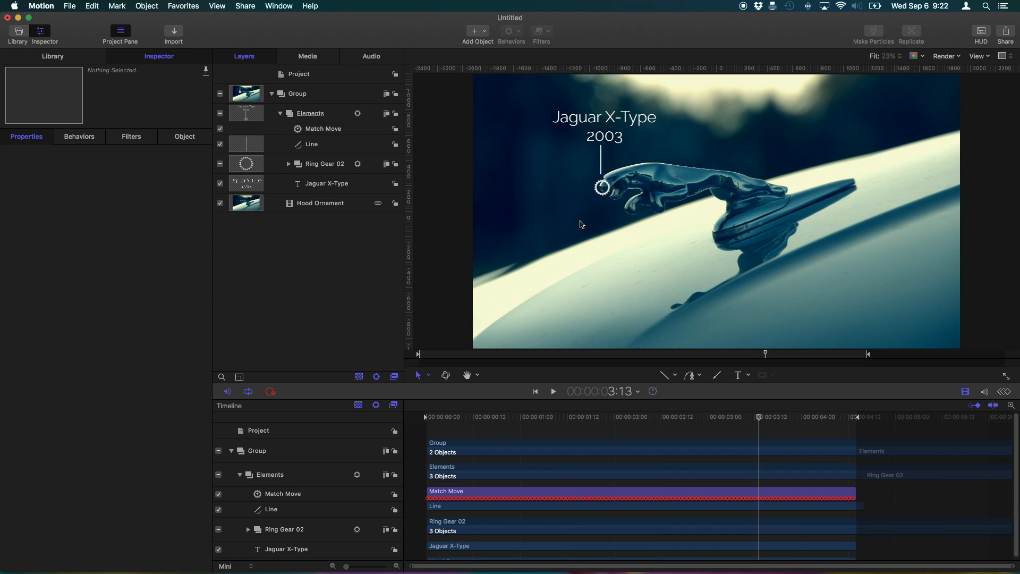
pyautogui.click(320, 203)
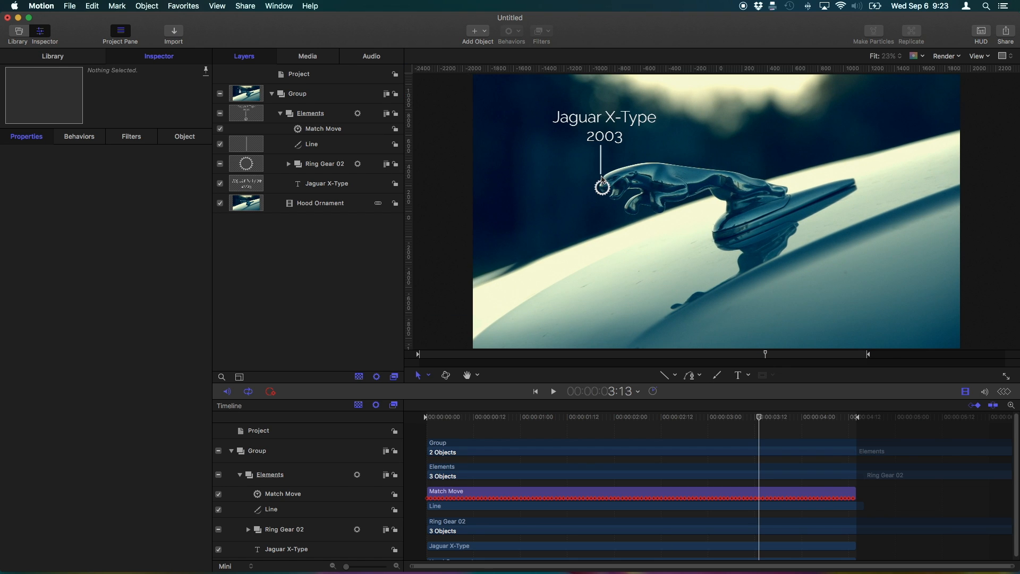
pyautogui.moveTo(671, 333)
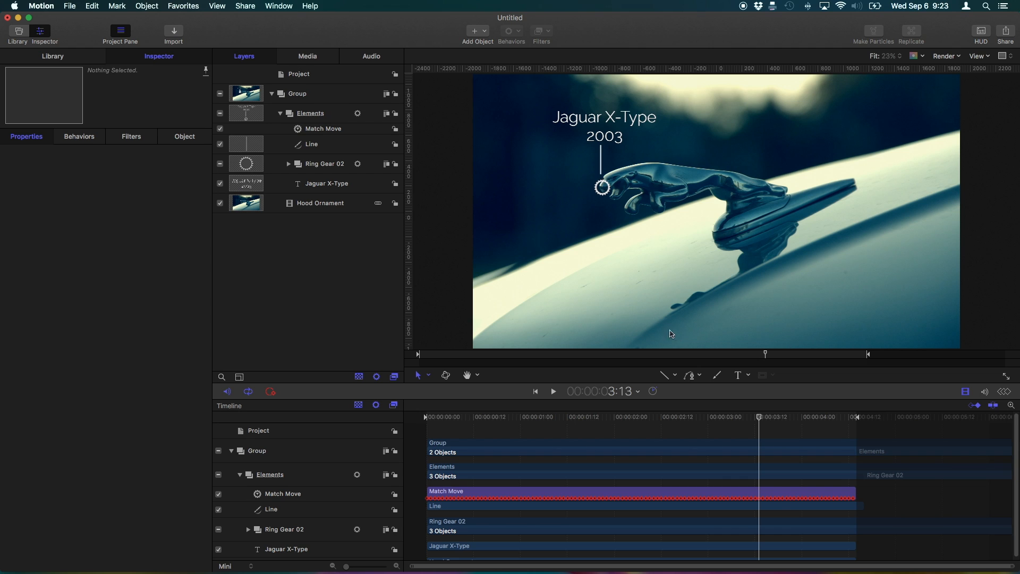
pyautogui.click(246, 6)
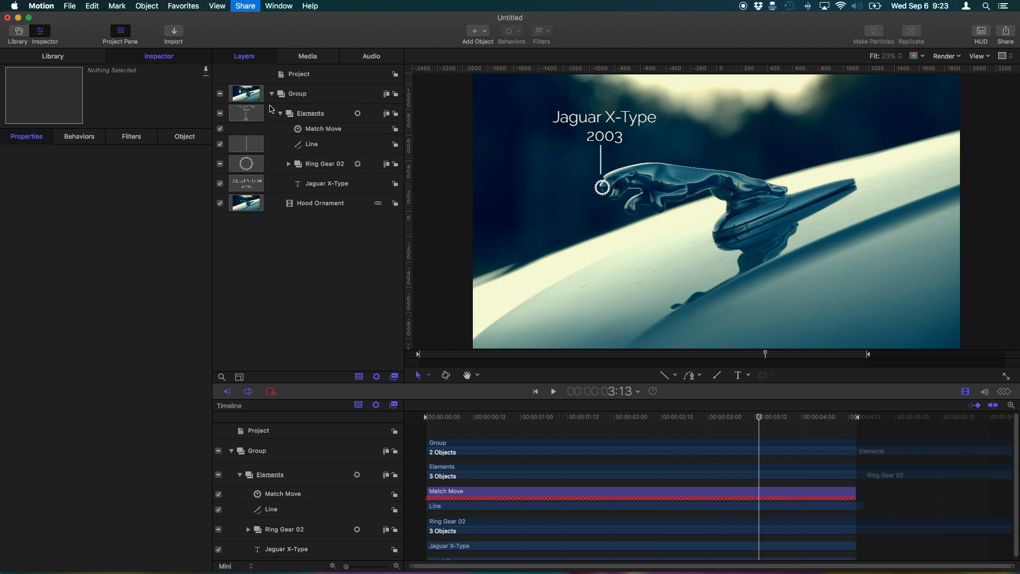
# Export the play range as QuickTime movie 'Jaguar Hood Ornament' to the Desktop
pyautogui.click(245, 6)
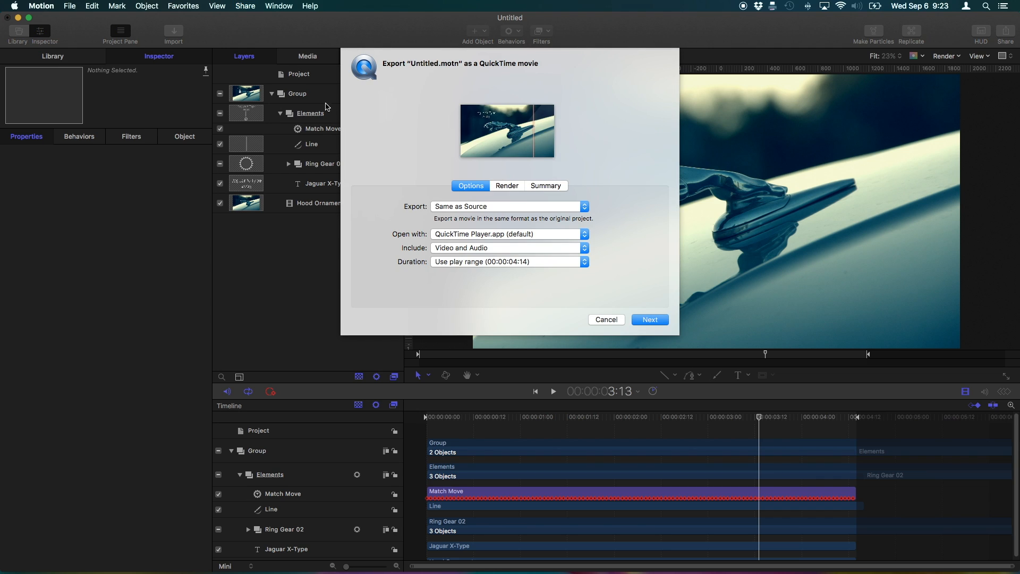
pyautogui.moveTo(513, 274)
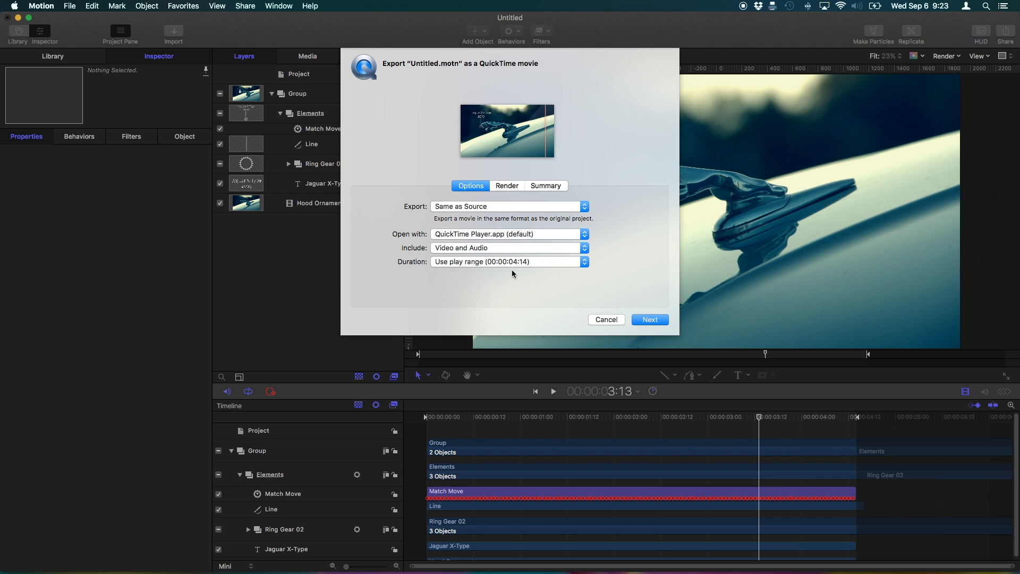
pyautogui.moveTo(874, 424)
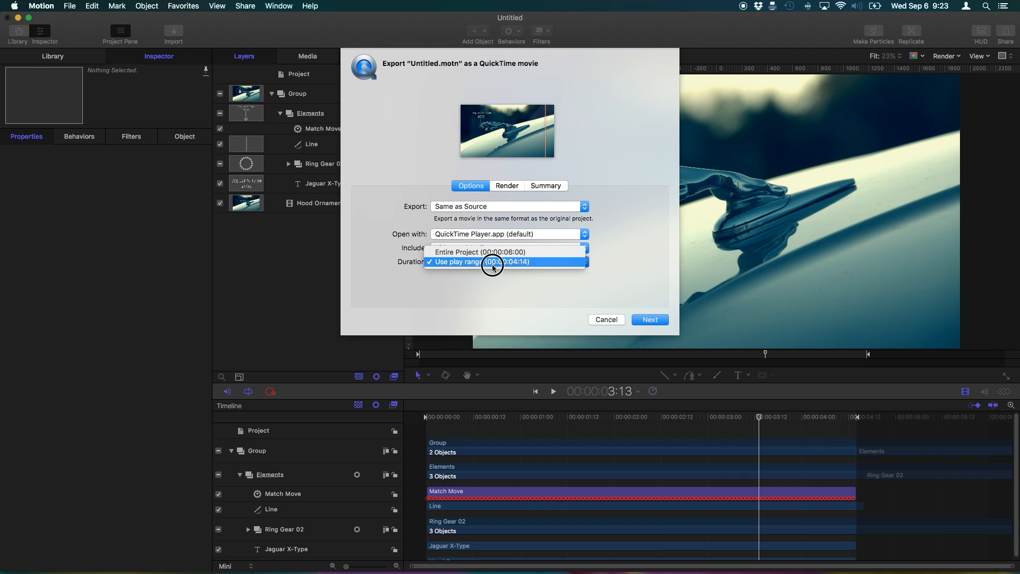
pyautogui.click(504, 261)
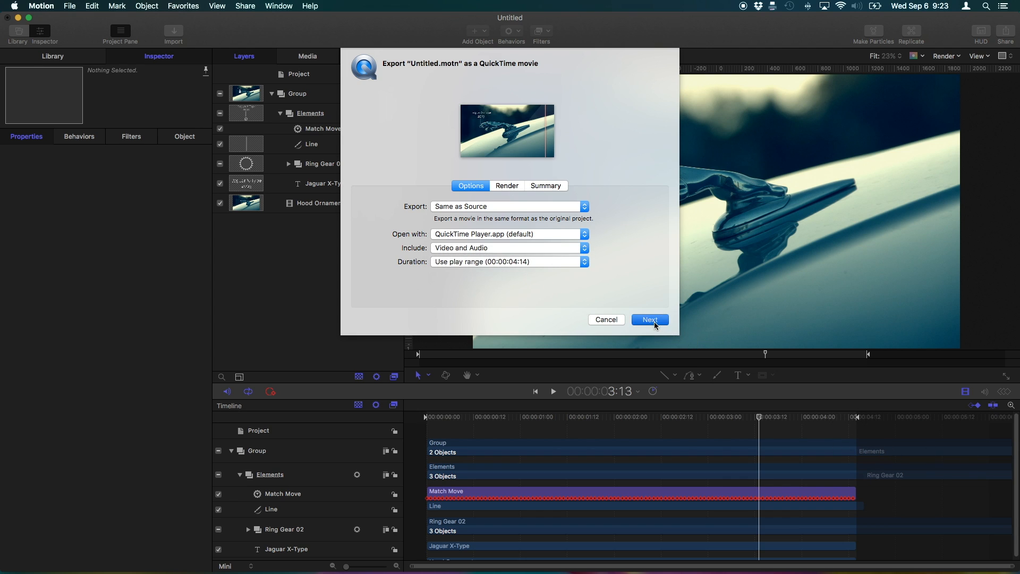
pyautogui.click(648, 320)
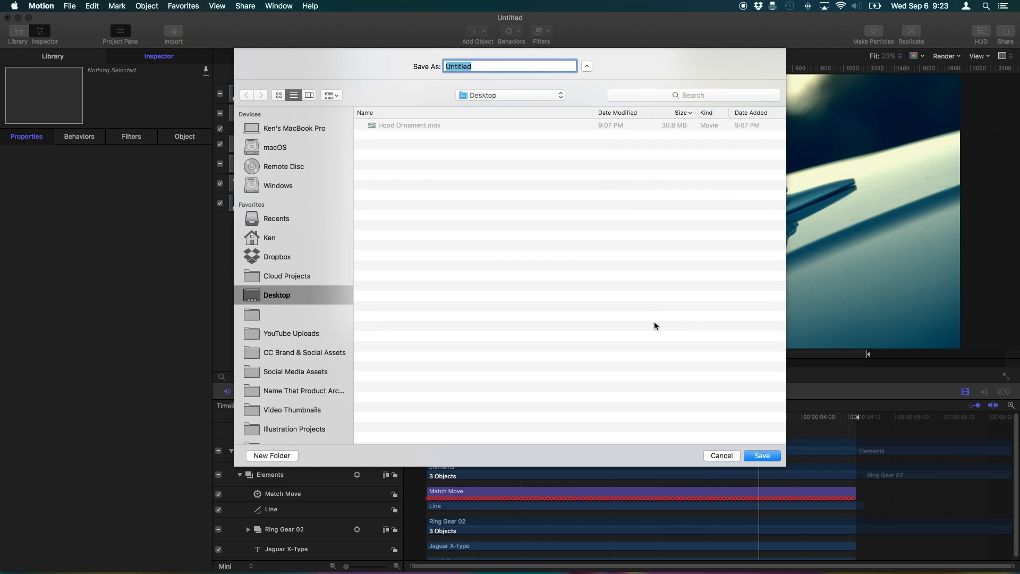
pyautogui.write('Jaguar Hood Orna')
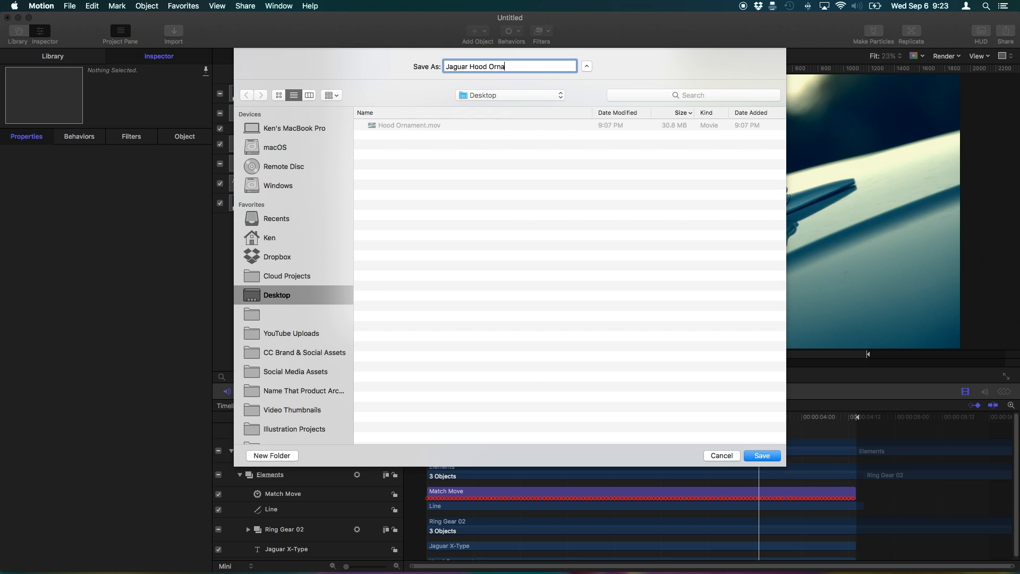
pyautogui.click(761, 455)
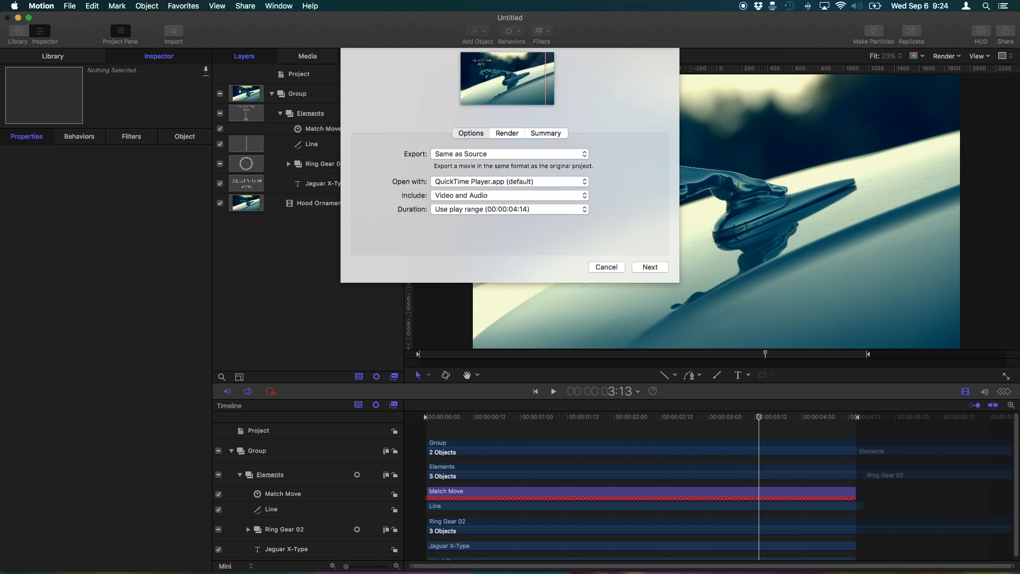
pyautogui.click(649, 267)
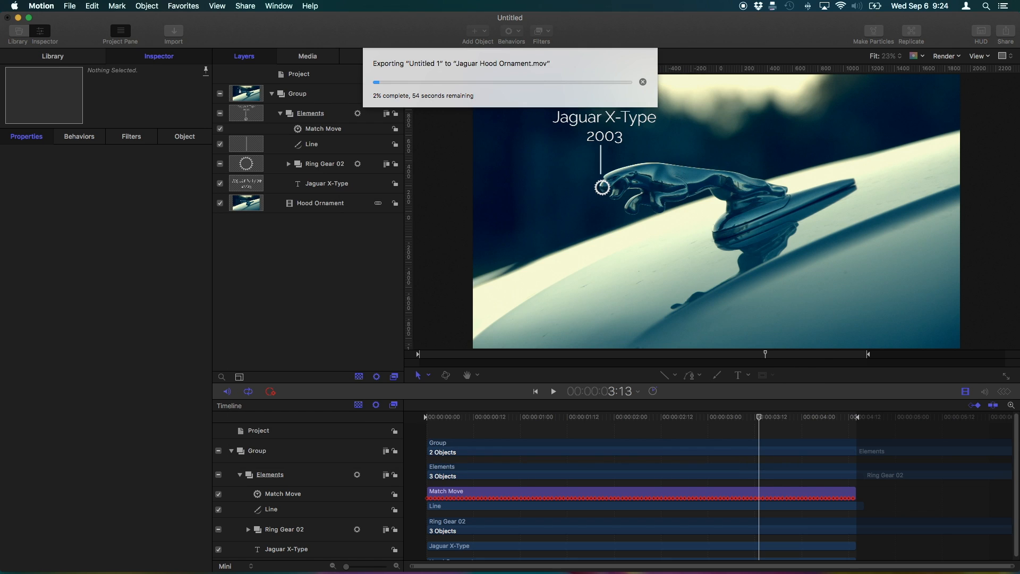